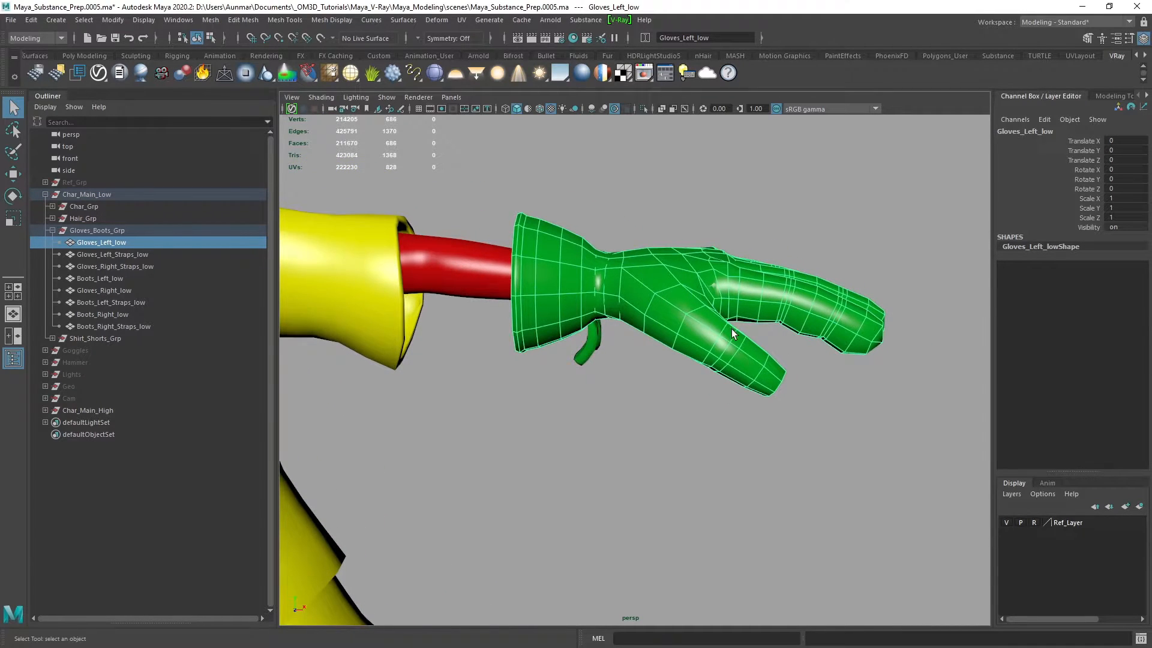
Orbit the view and compare the high- and low-poly left gloves in the outliner
left_click_drag(732, 333, 802, 354)
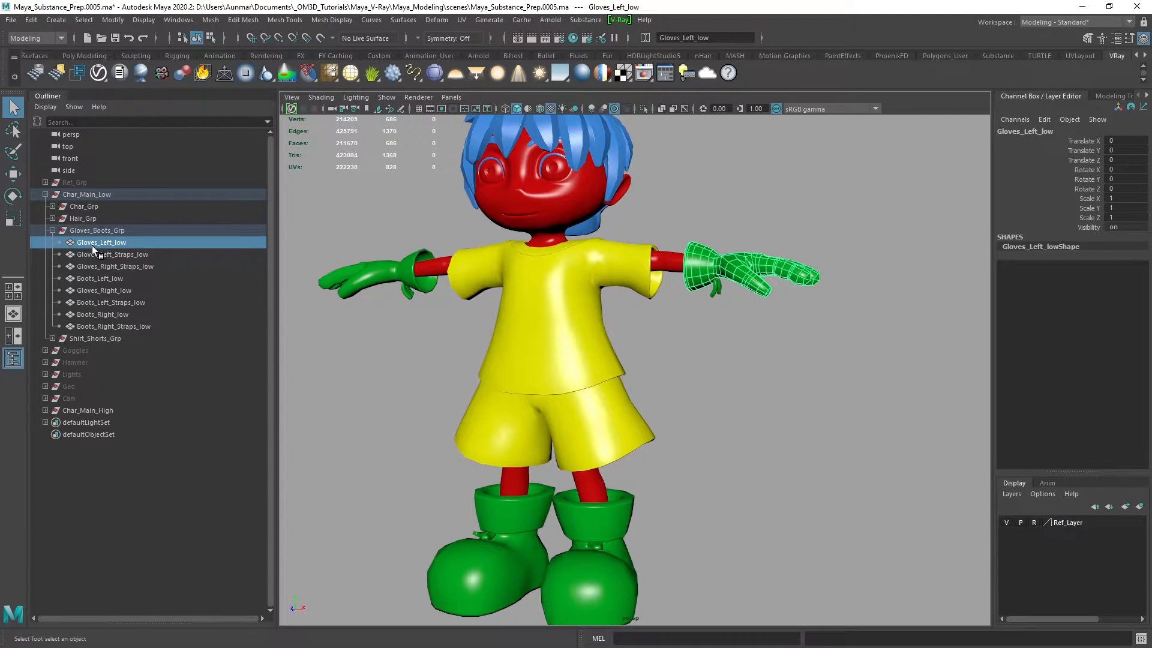
mouse_move(191, 250)
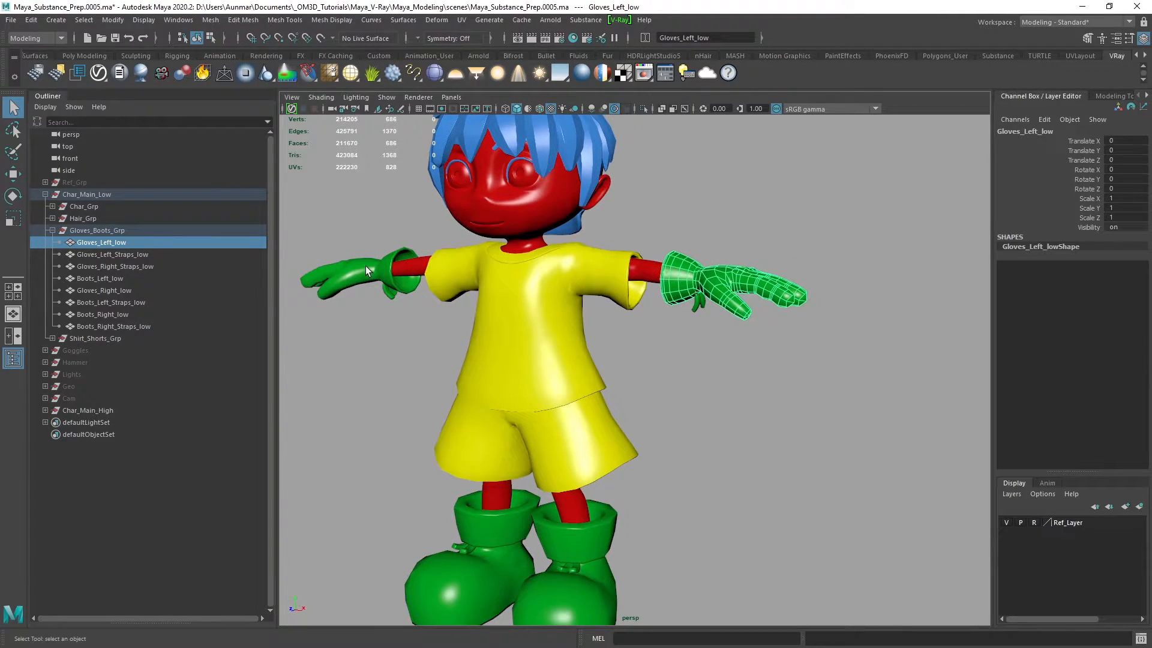
left_click(104, 289)
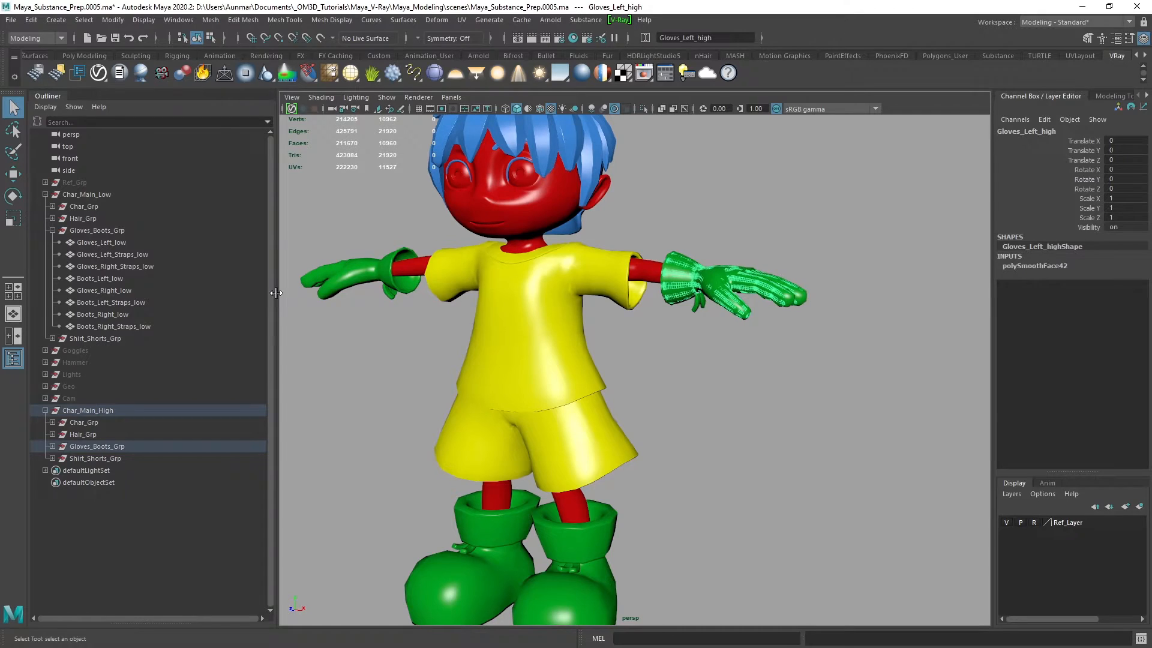
left_click(103, 494)
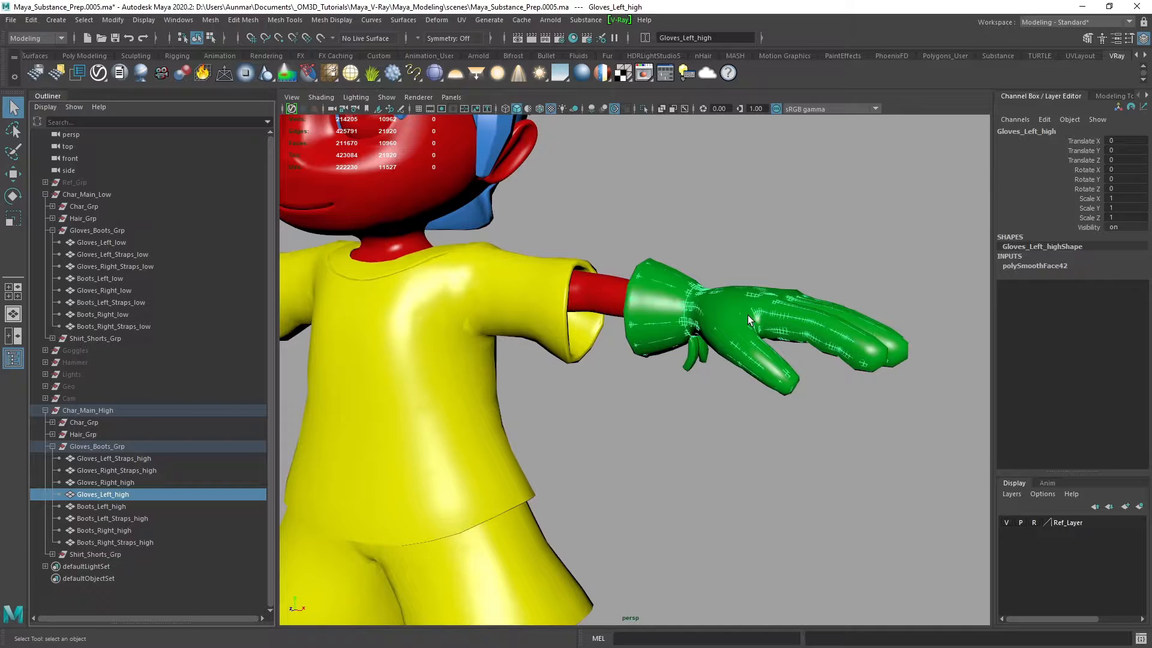
left_click(101, 242)
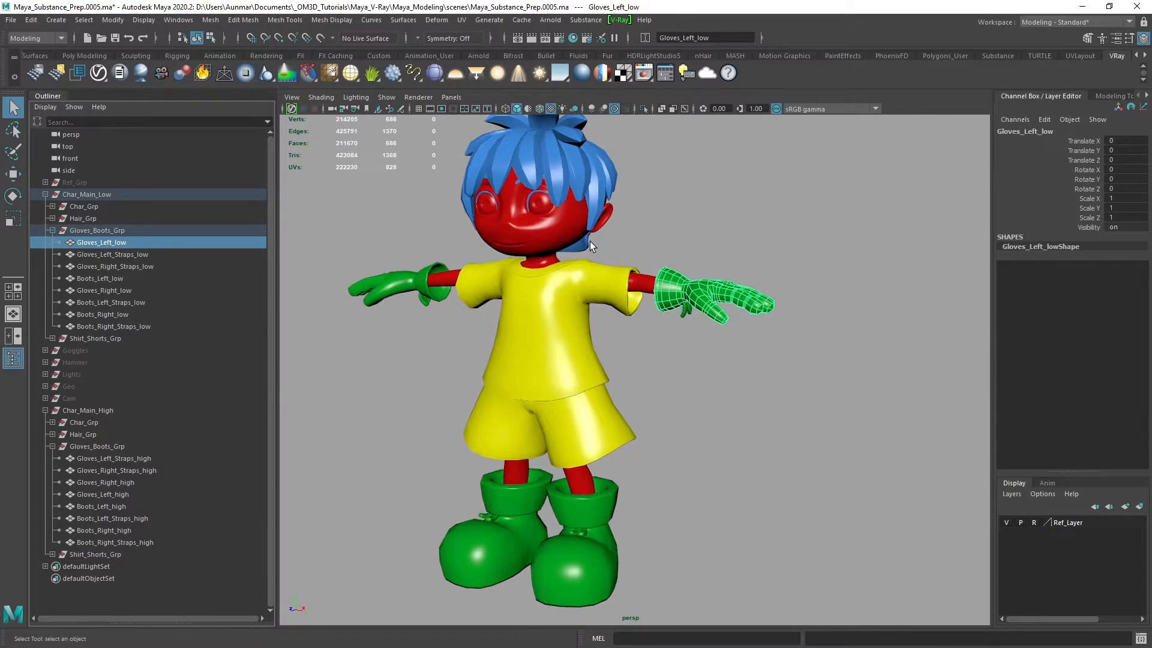
mouse_move(724, 349)
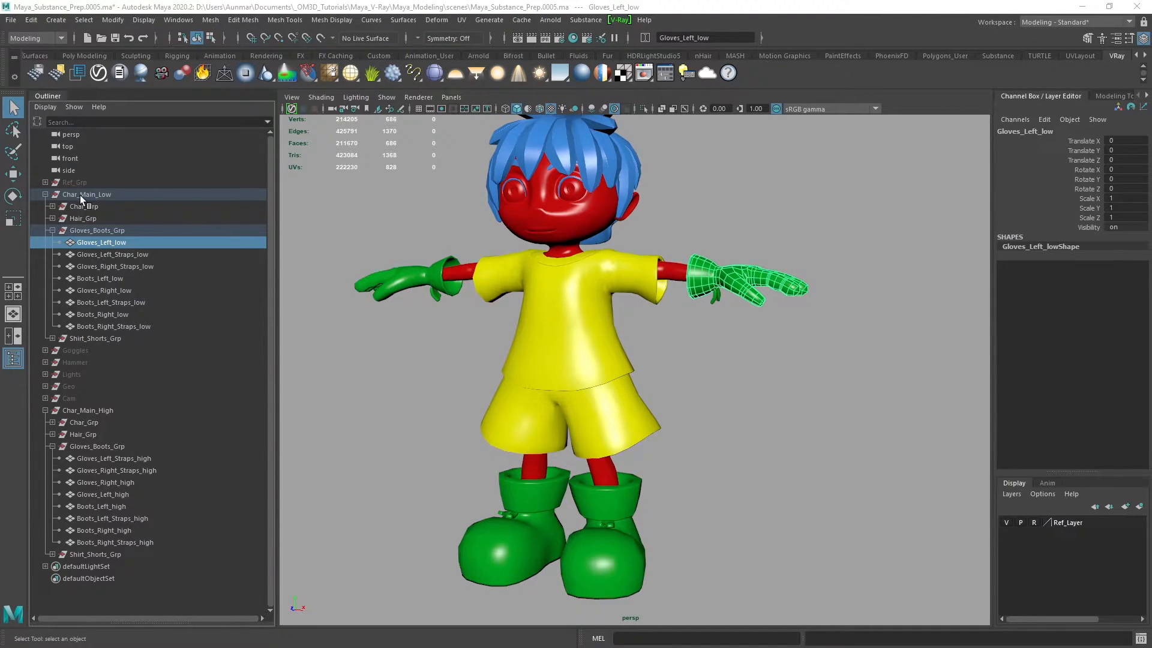
Export the low-poly character group as FBX to substance/exports as Char_Main_low_new.fbx
left_click(11, 20)
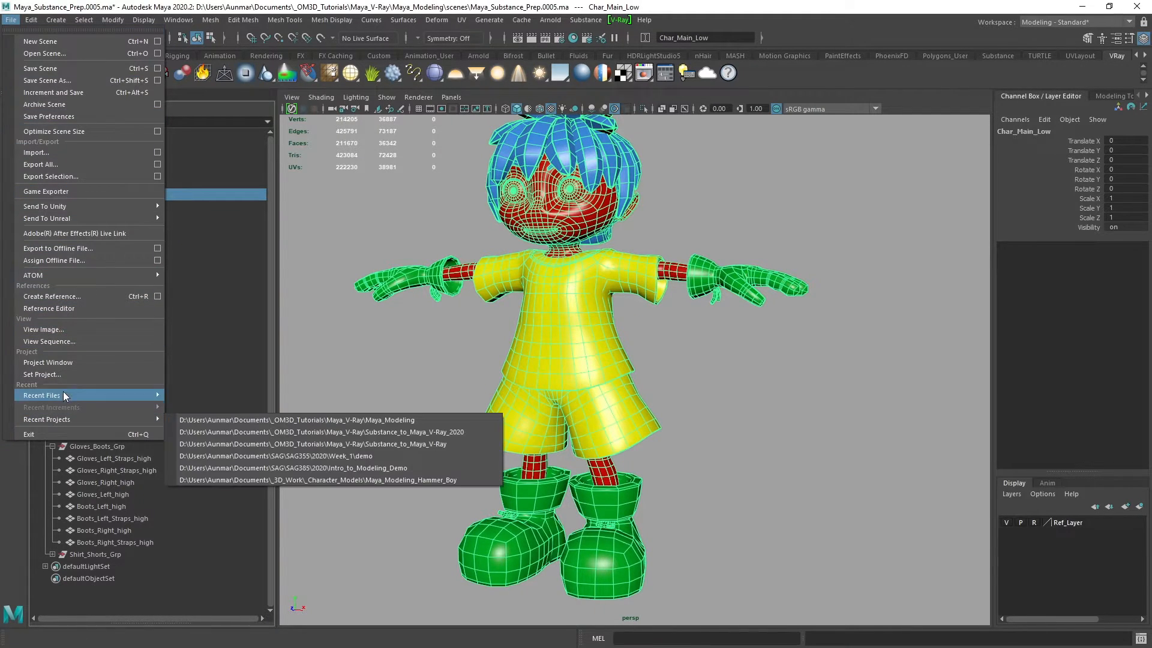
mouse_move(50, 176)
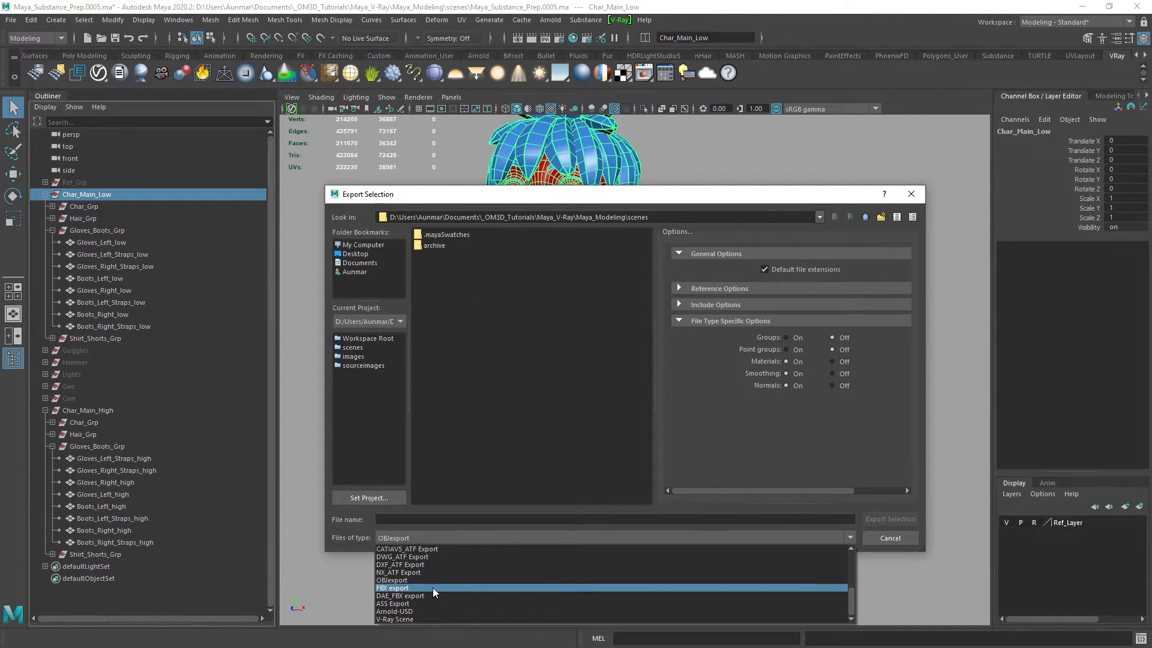
left_click(393, 588)
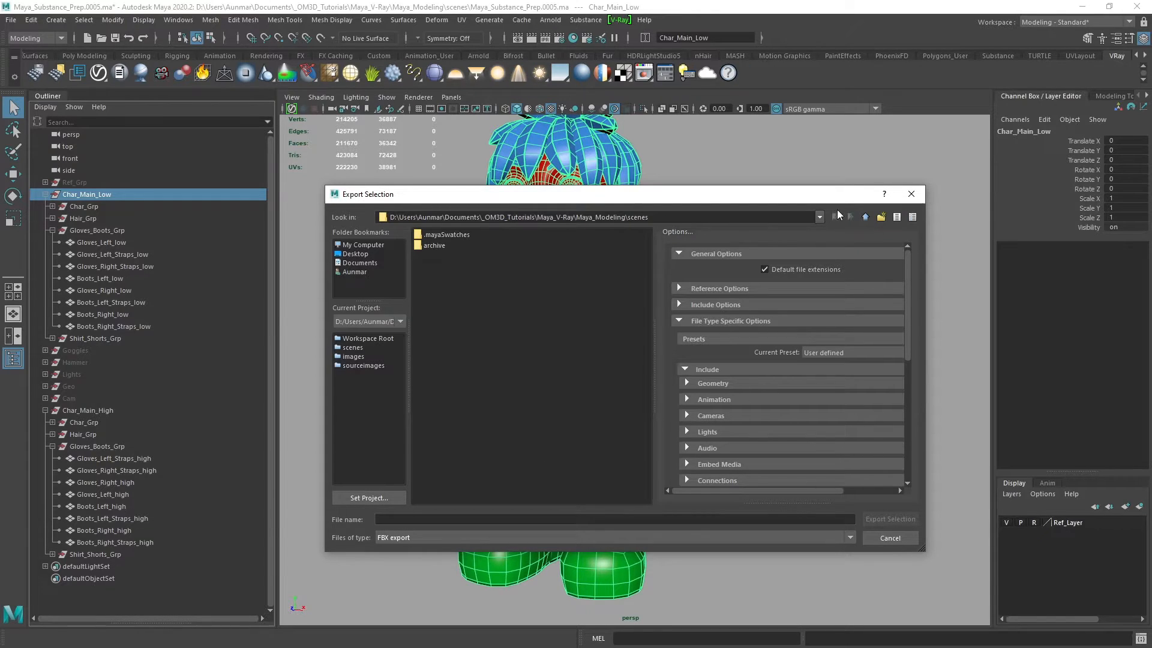
left_click(864, 216)
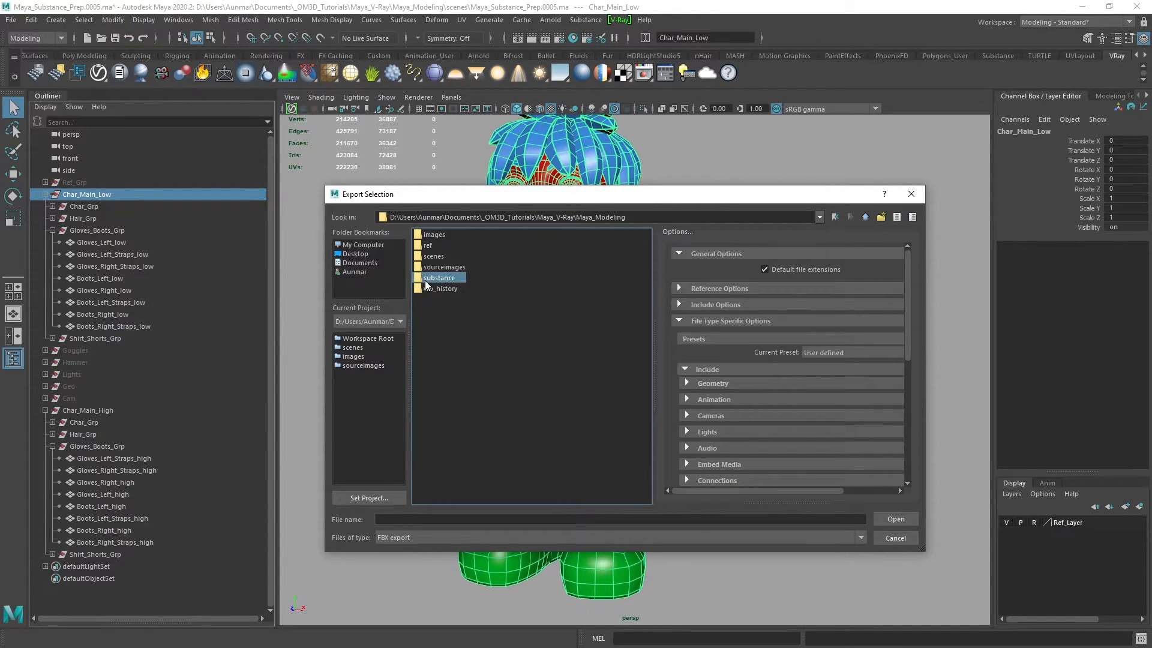
double_click(439, 278)
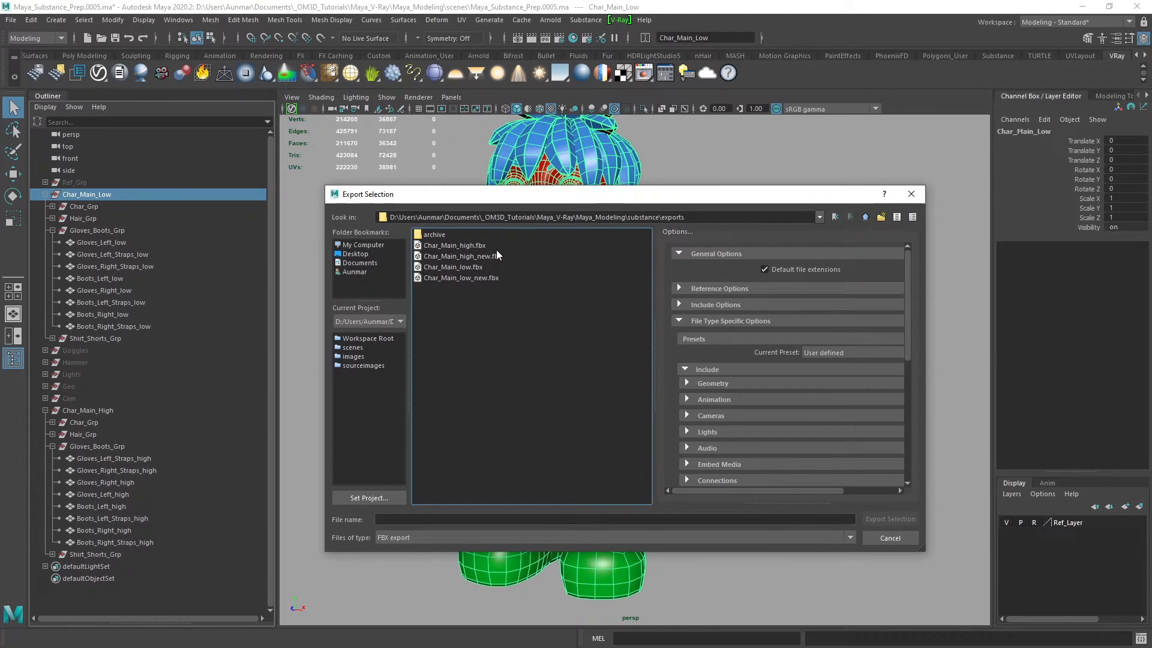
mouse_move(448, 264)
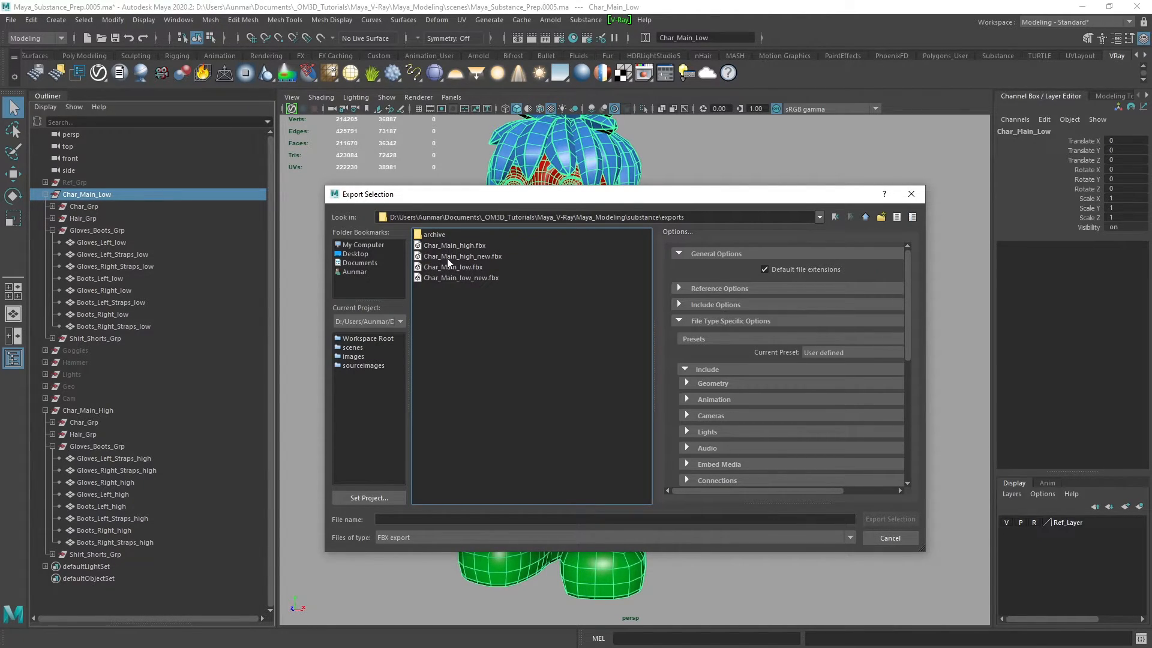
mouse_move(469, 283)
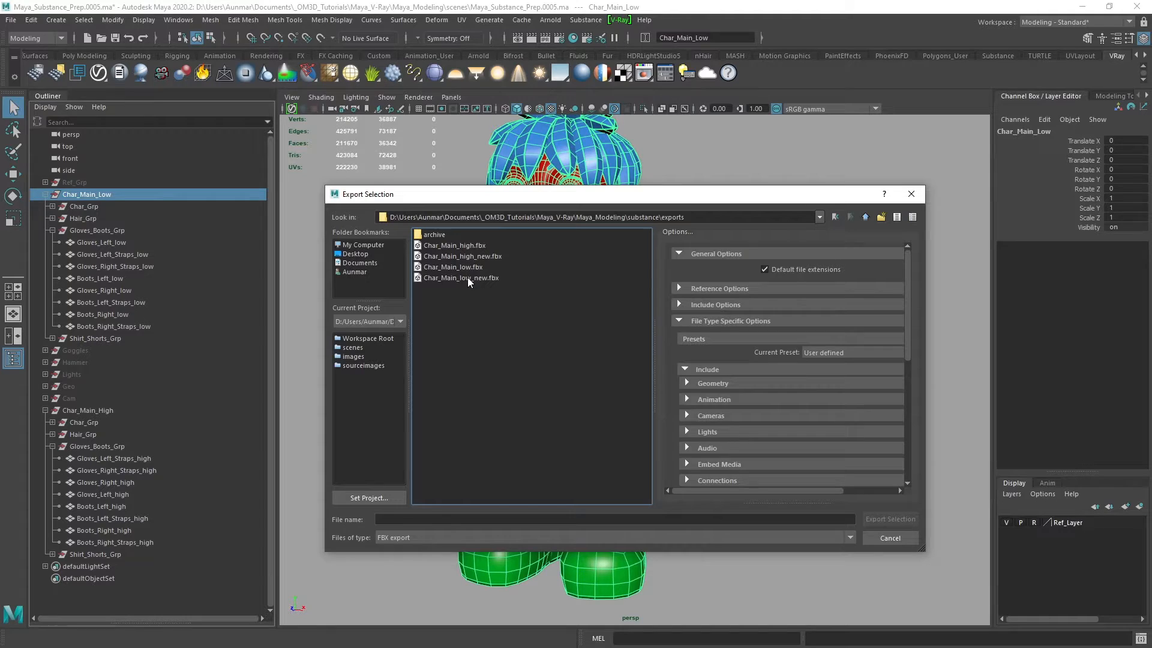
left_click(461, 278)
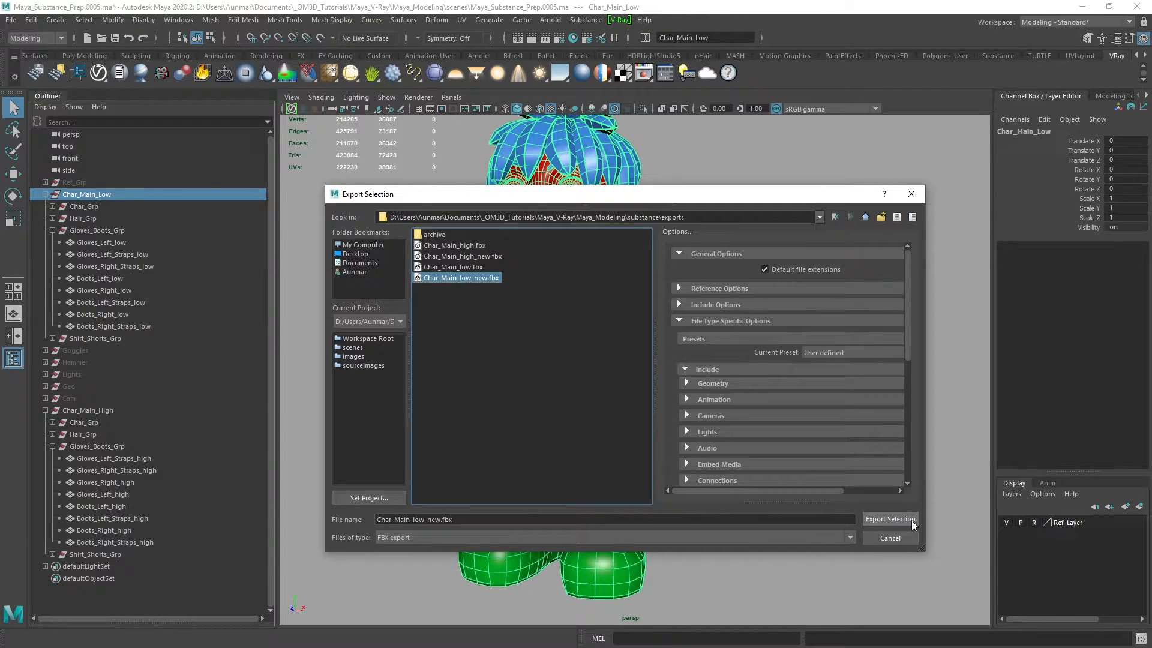
left_click(889, 519)
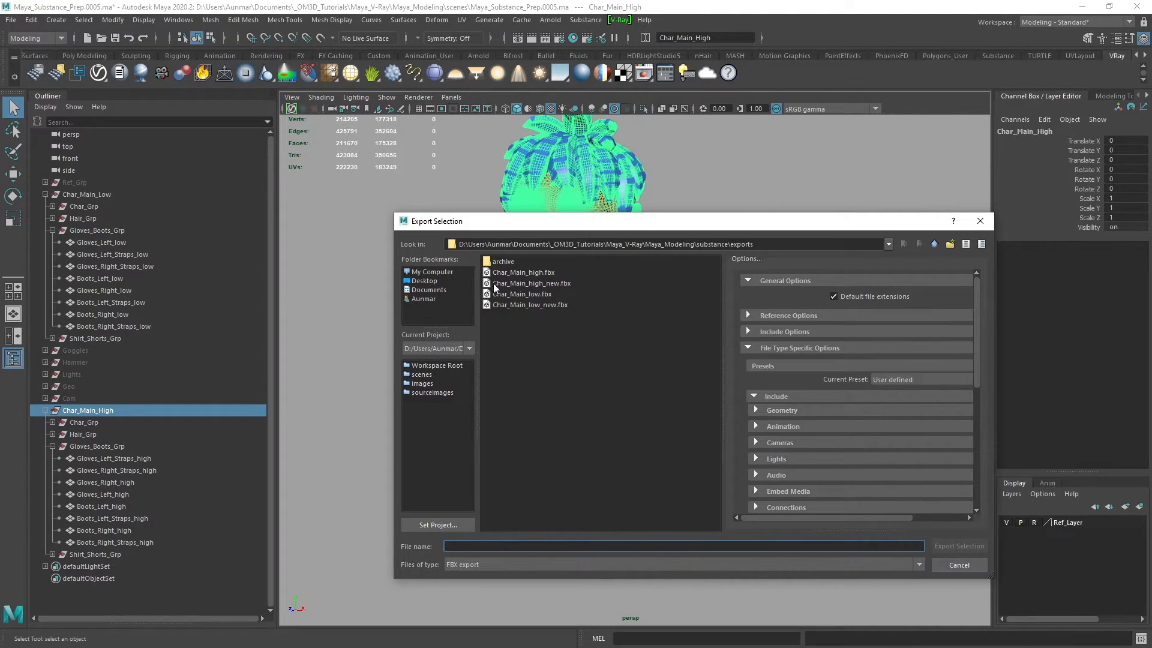
Export the high-poly character over Char_Main_high_new.fbx, confirming the file replacement
left_click(531, 283)
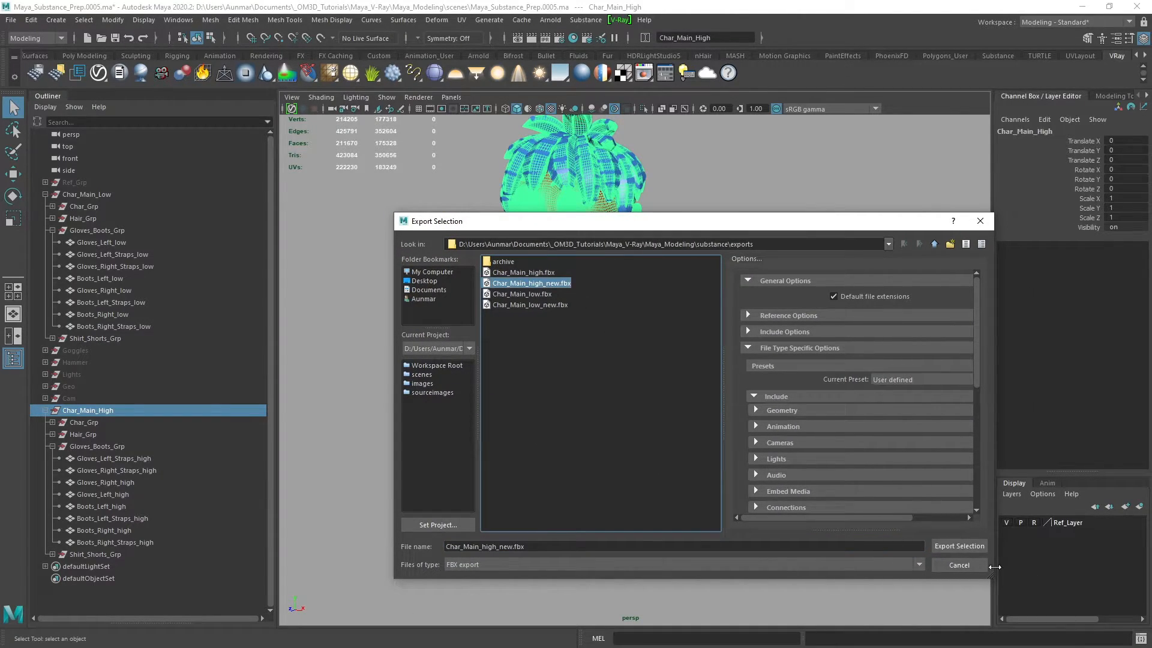
left_click(959, 546)
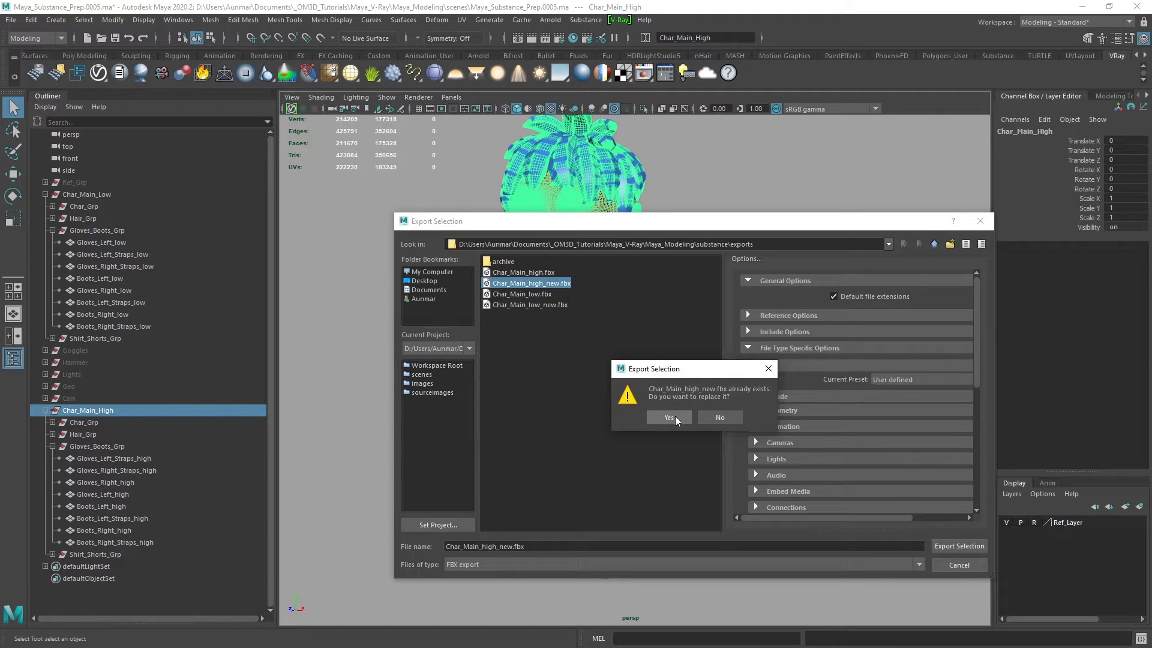
left_click(667, 418)
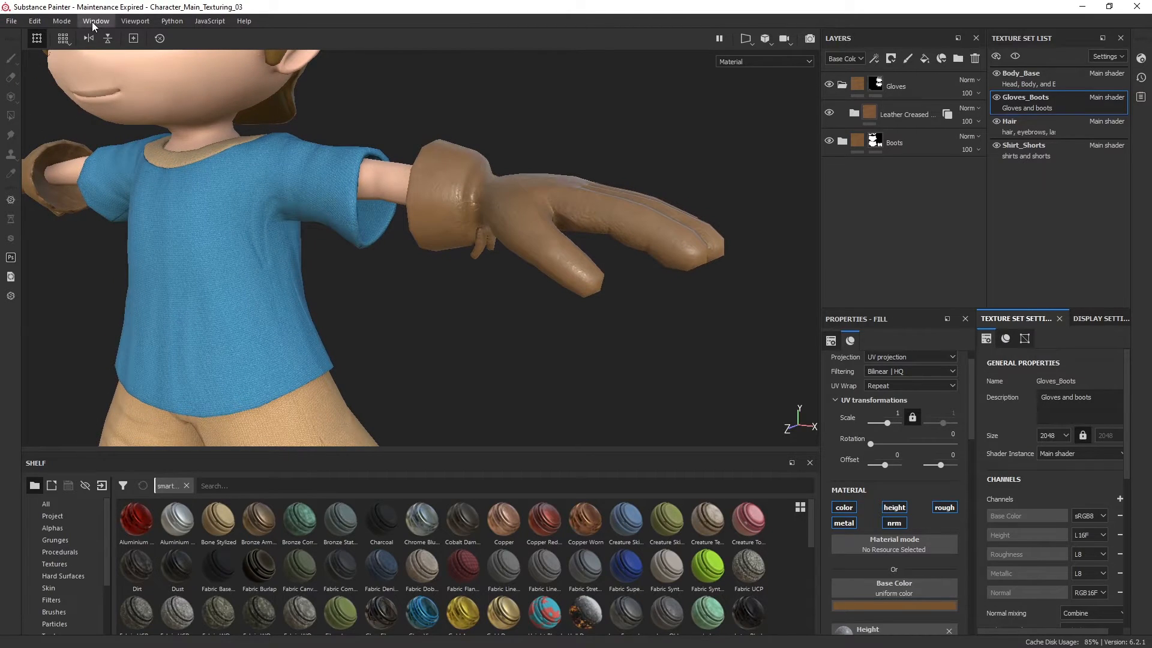
In Project Configuration, replace the project mesh with Char_Main_low_new.fbx and apply
left_click(33, 20)
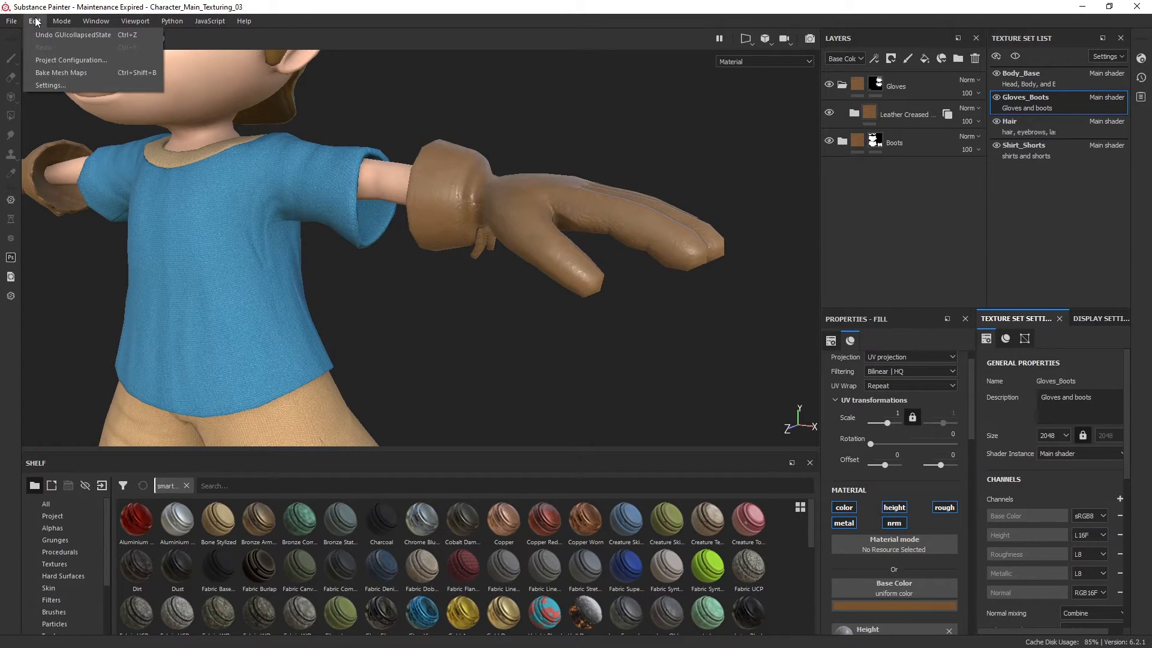
left_click(71, 59)
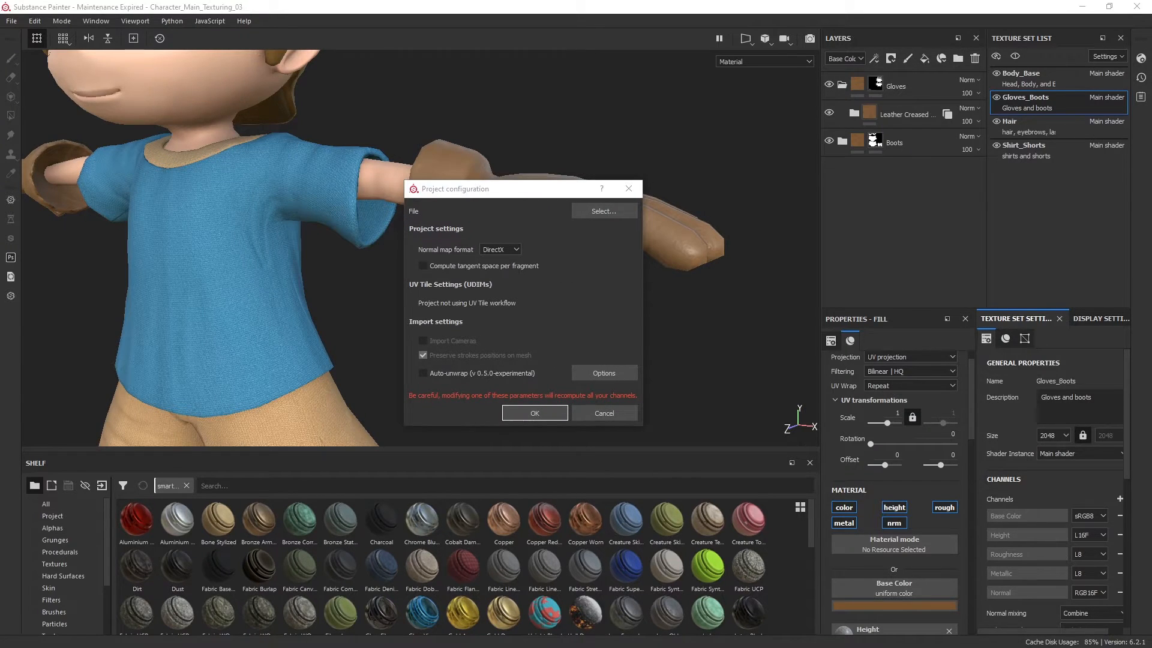
mouse_move(454, 225)
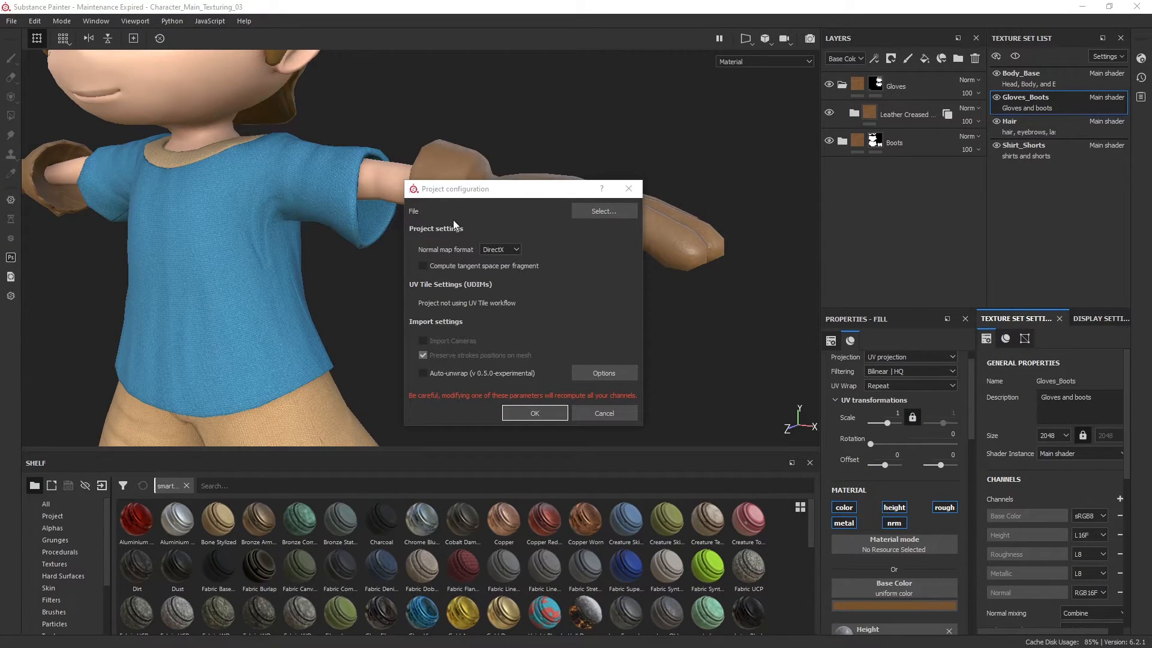
left_click(602, 211)
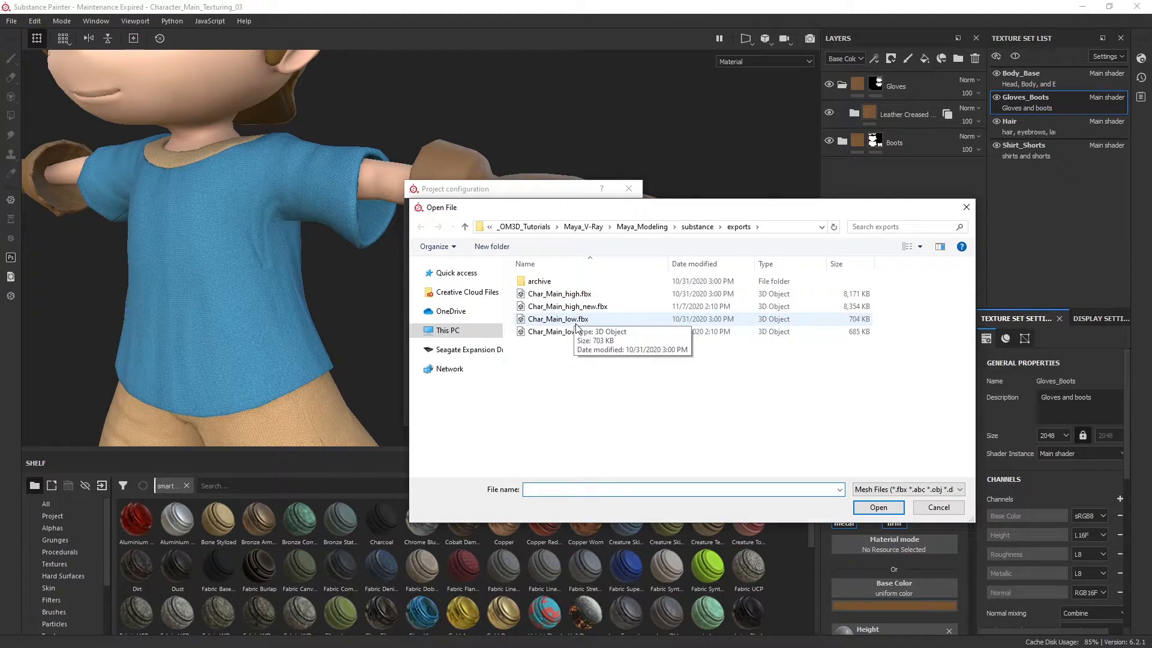
left_click(566, 331)
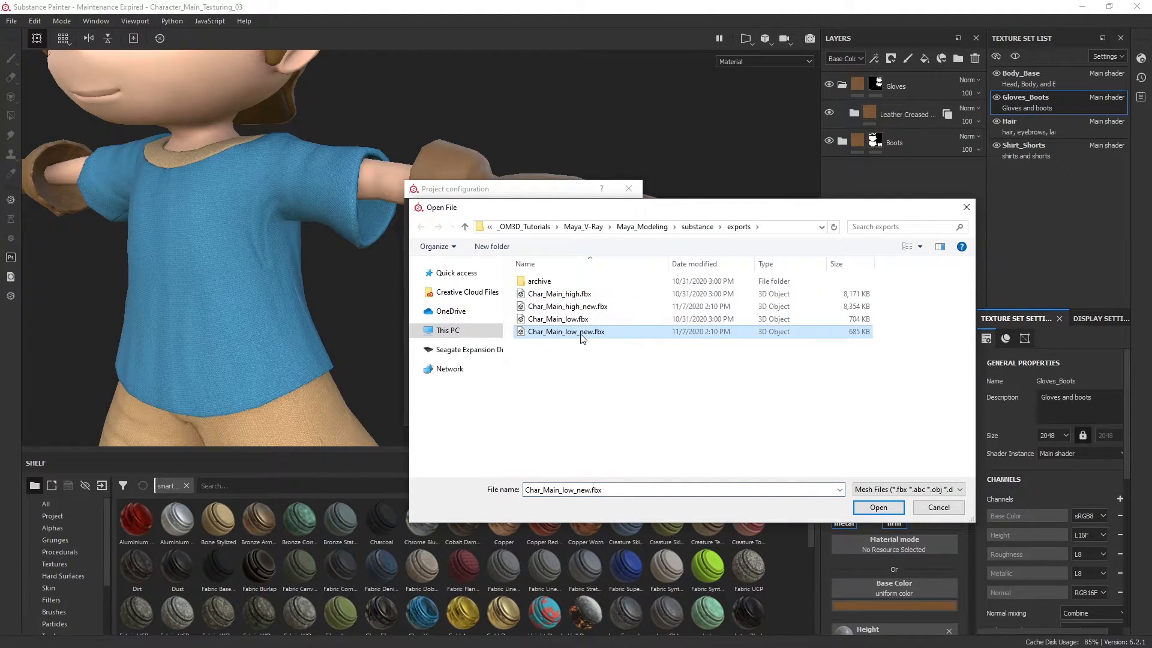
left_click(877, 507)
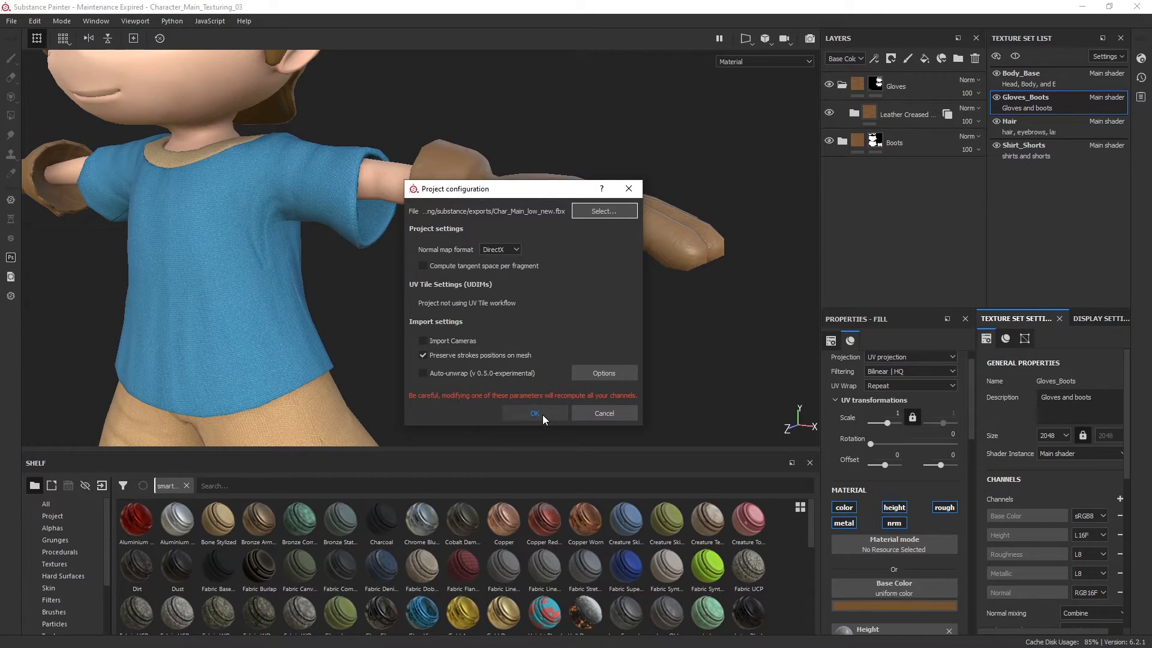
left_click(534, 413)
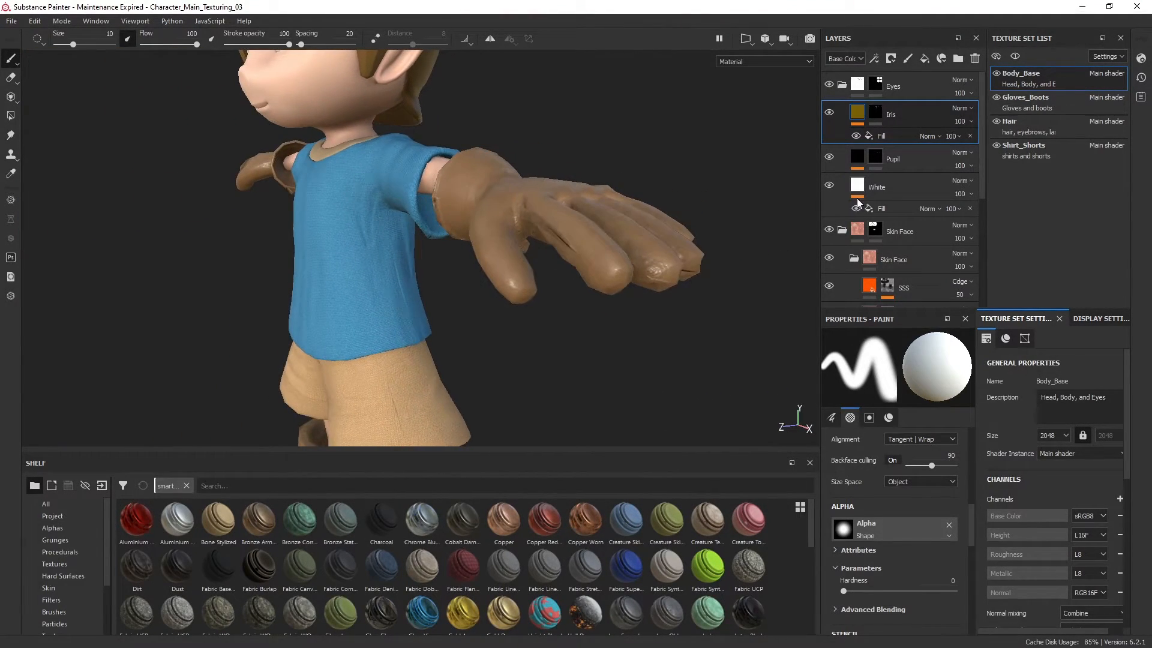
Select the Gloves_Boots texture set and open Bake Mesh Maps
left_click(1024, 102)
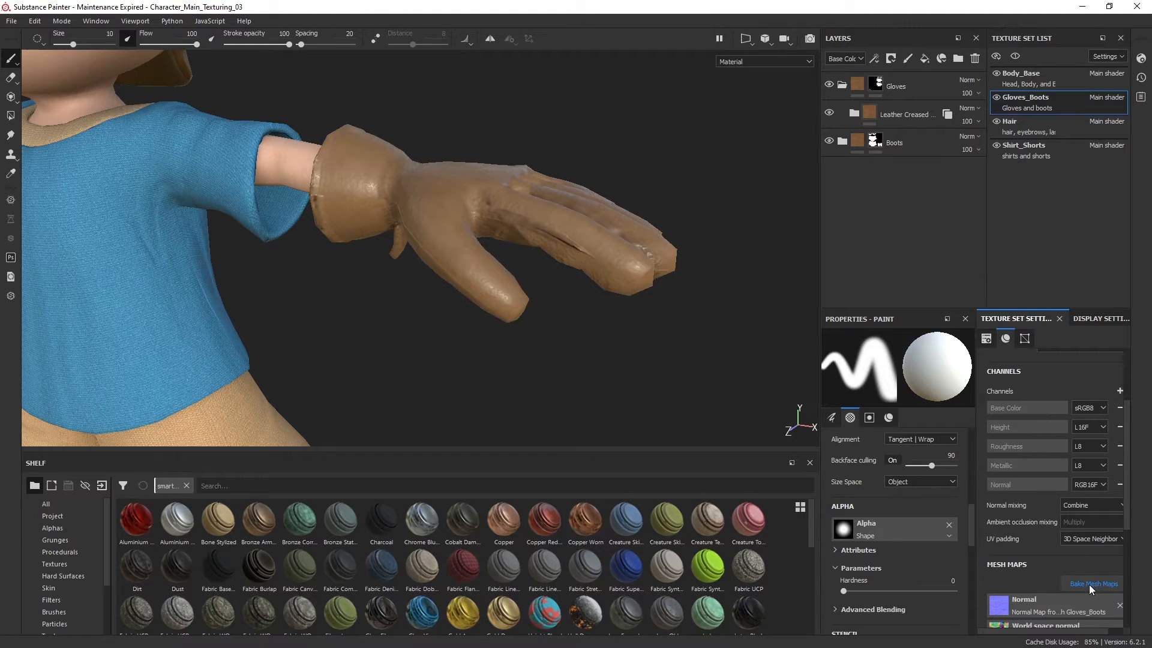
left_click(1092, 583)
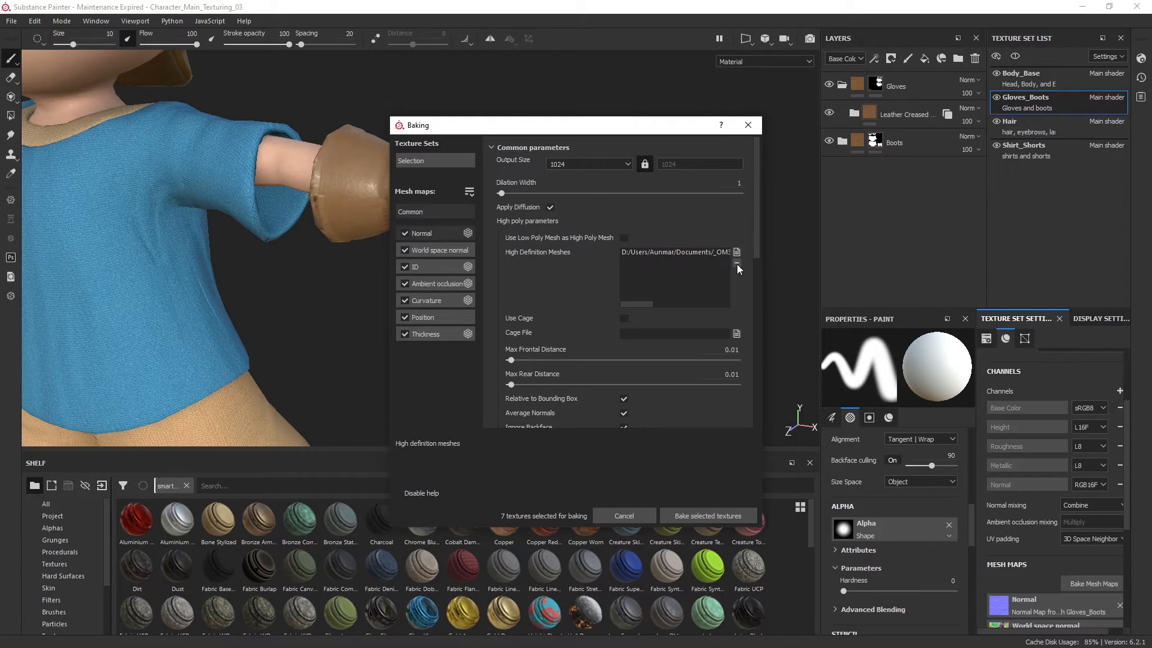
Bake from Char_Main_high_new.fbx, checking the low-poly name suffix, with only Gloves_Boots ticked
left_click_drag(575, 125, 542, 101)
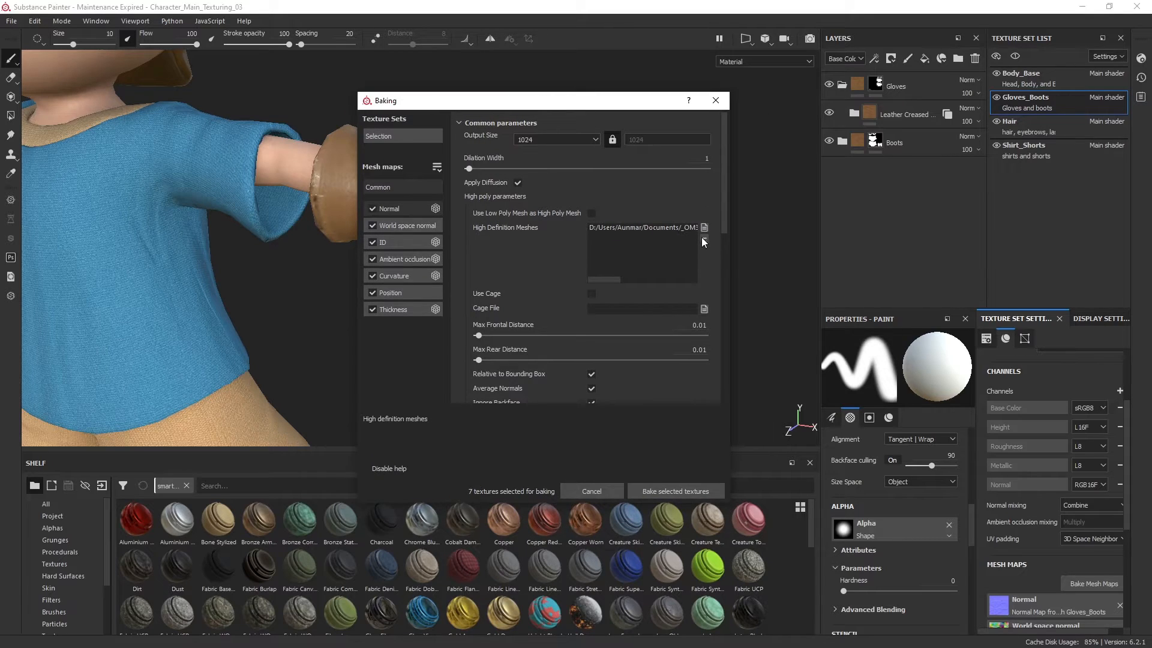
left_click(703, 228)
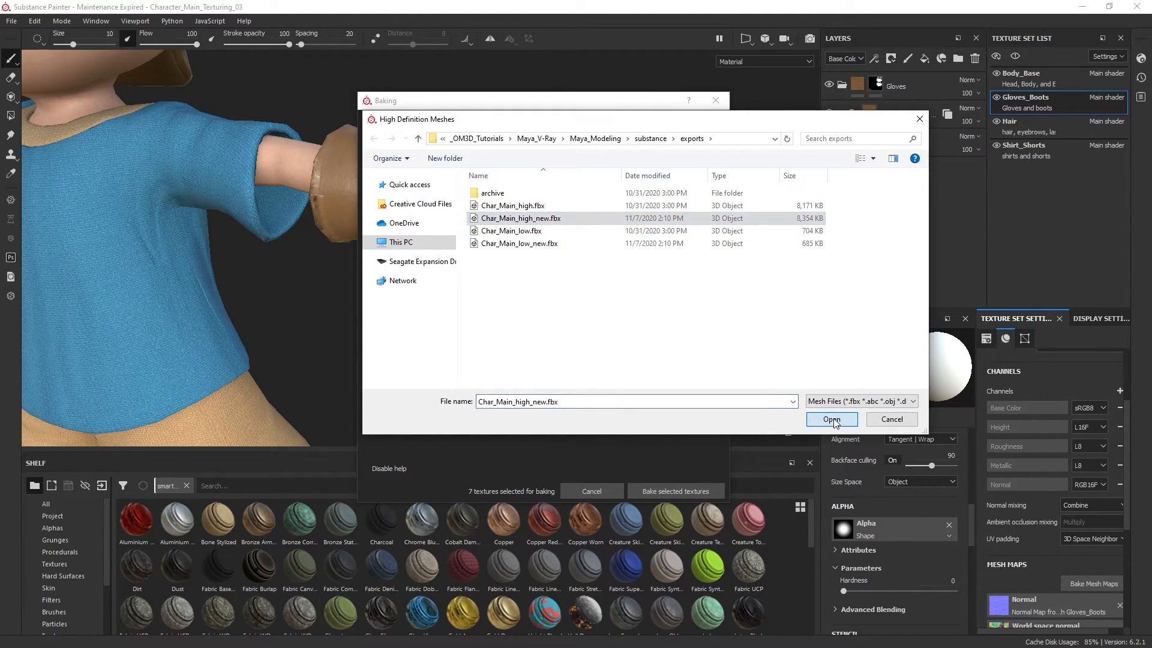
left_click(831, 418)
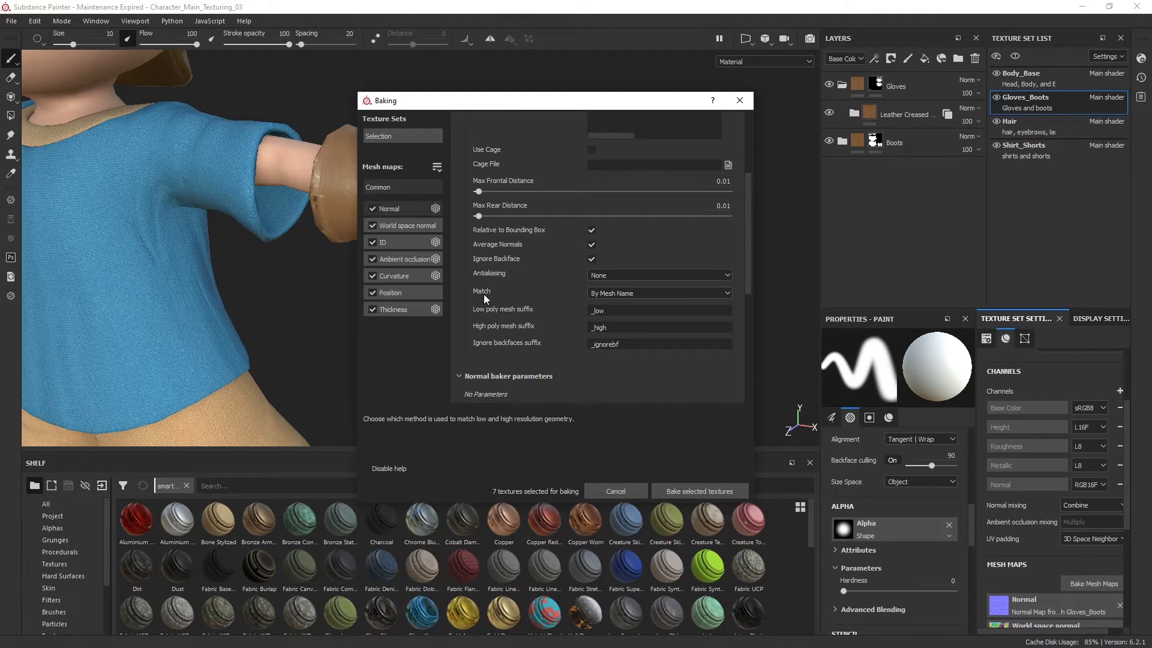
left_click(657, 308)
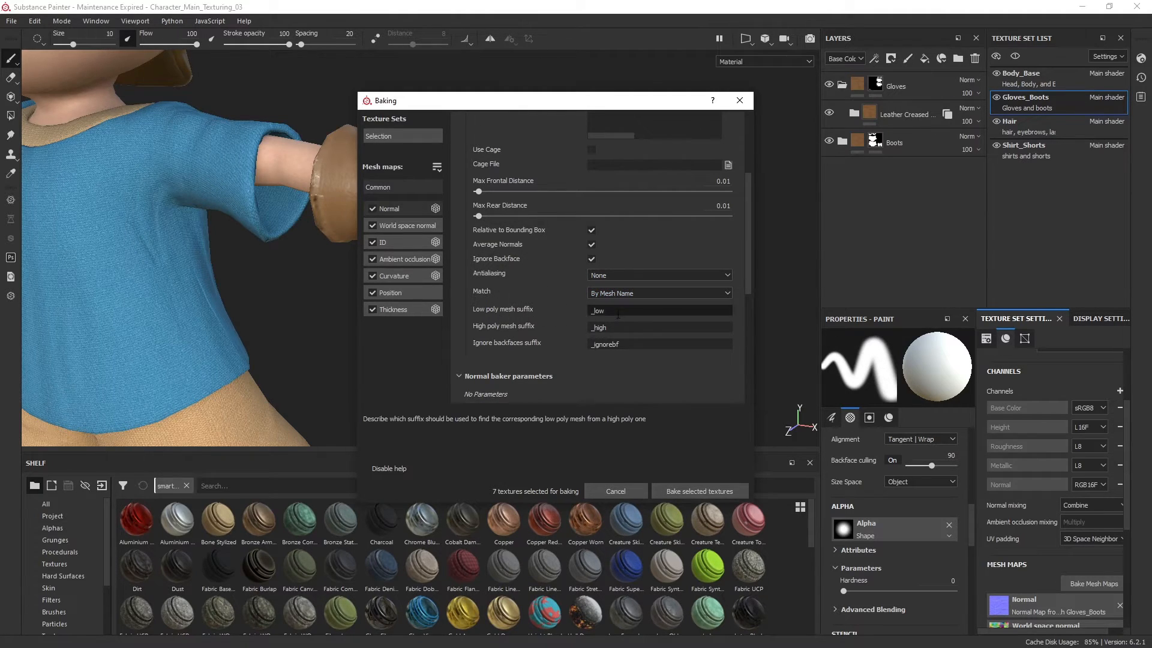
left_click_drag(556, 101, 562, 130)
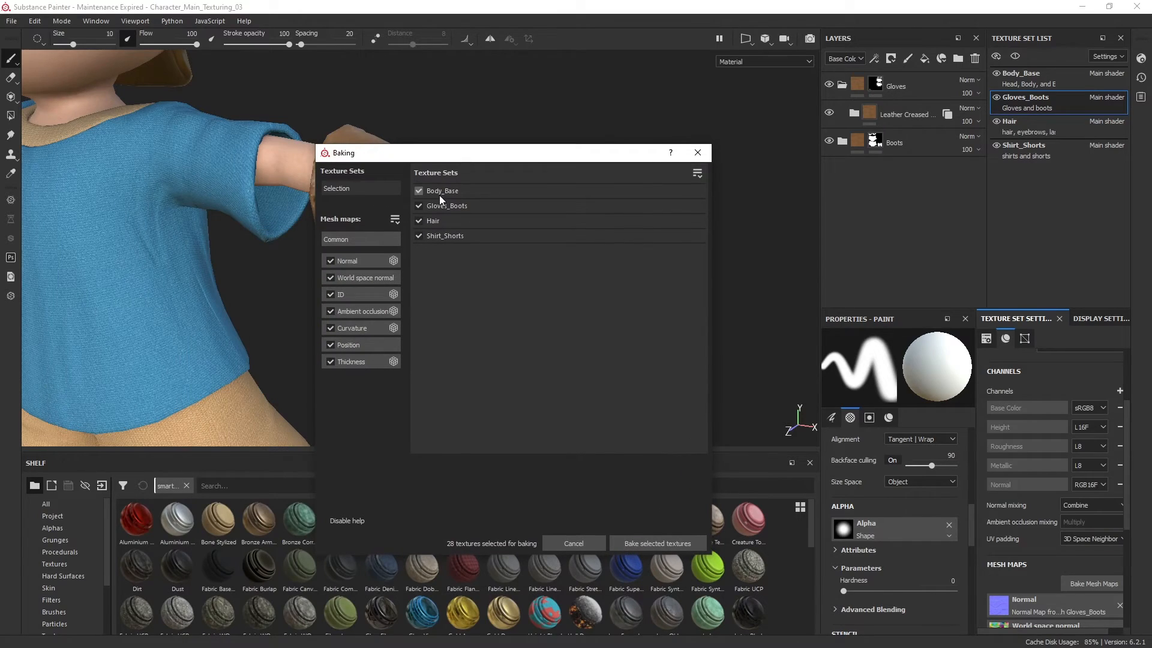
left_click(419, 191)
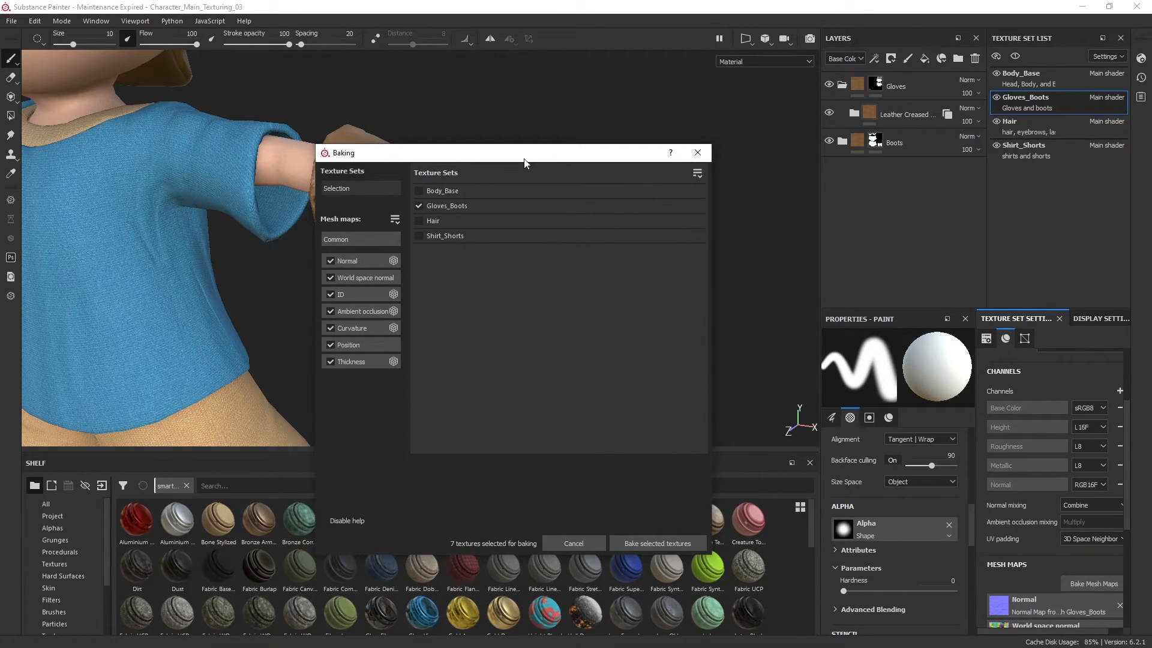
left_click_drag(525, 153, 780, 105)
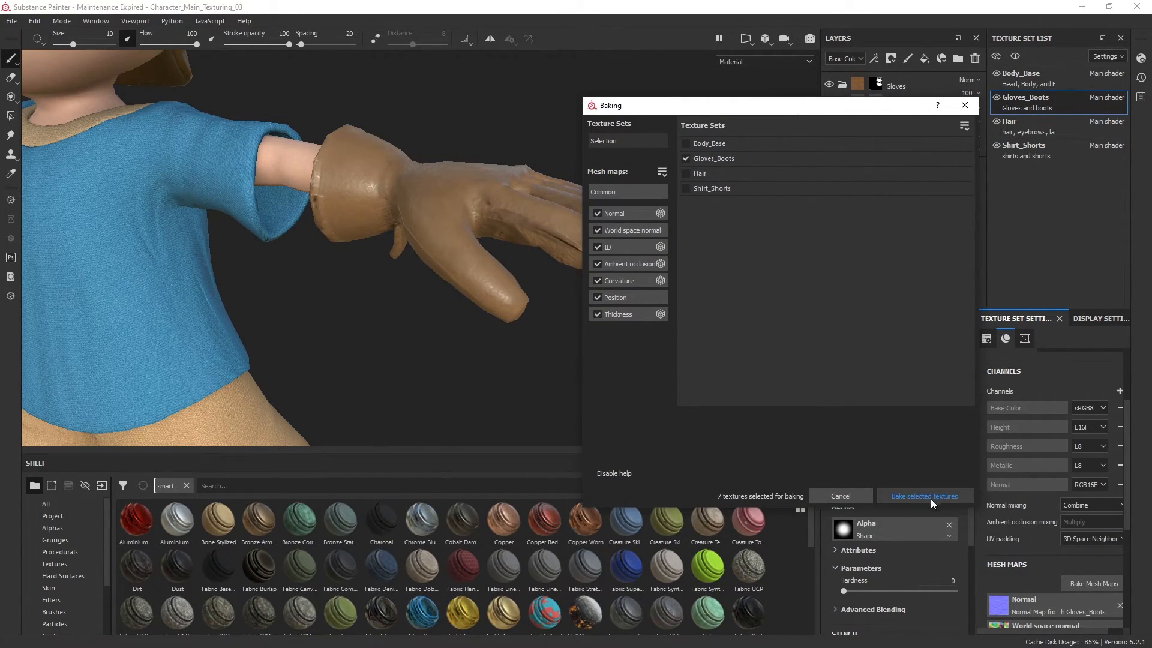
Bake the selected Gloves_Boots textures, then zoom out to see the full character
left_click(923, 496)
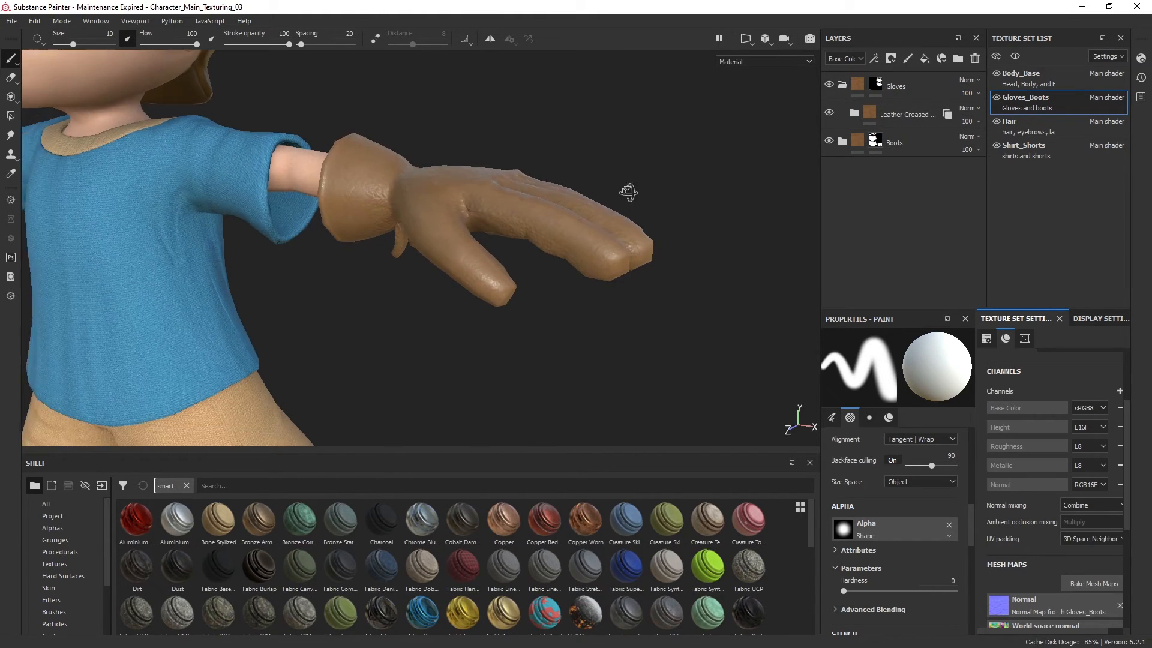
left_click_drag(628, 193, 387, 259)
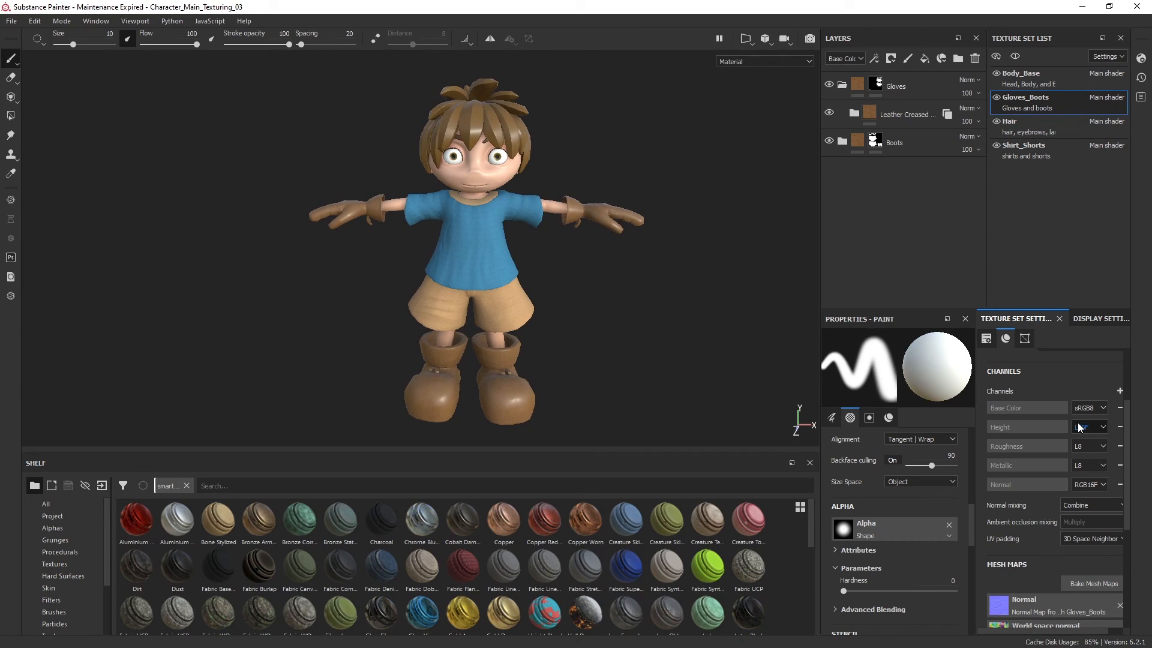
left_click(1089, 427)
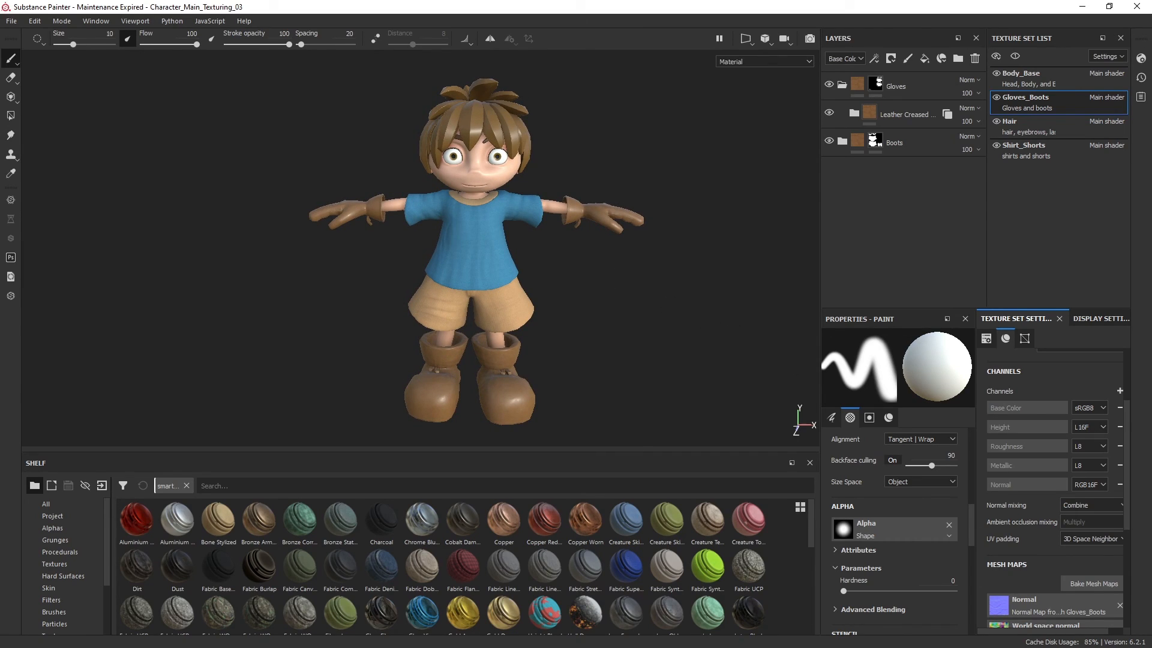